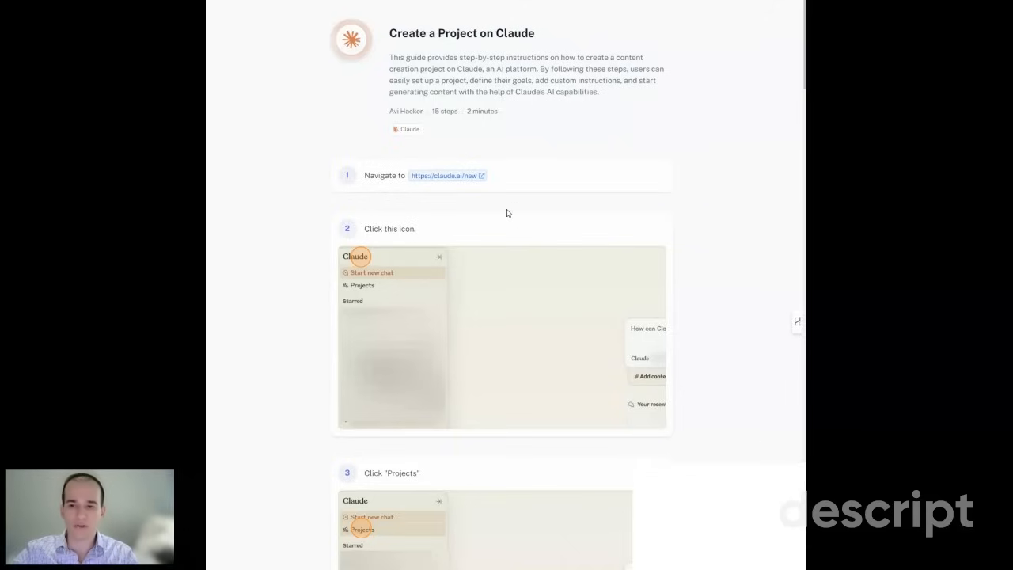
mouse_move(484, 203)
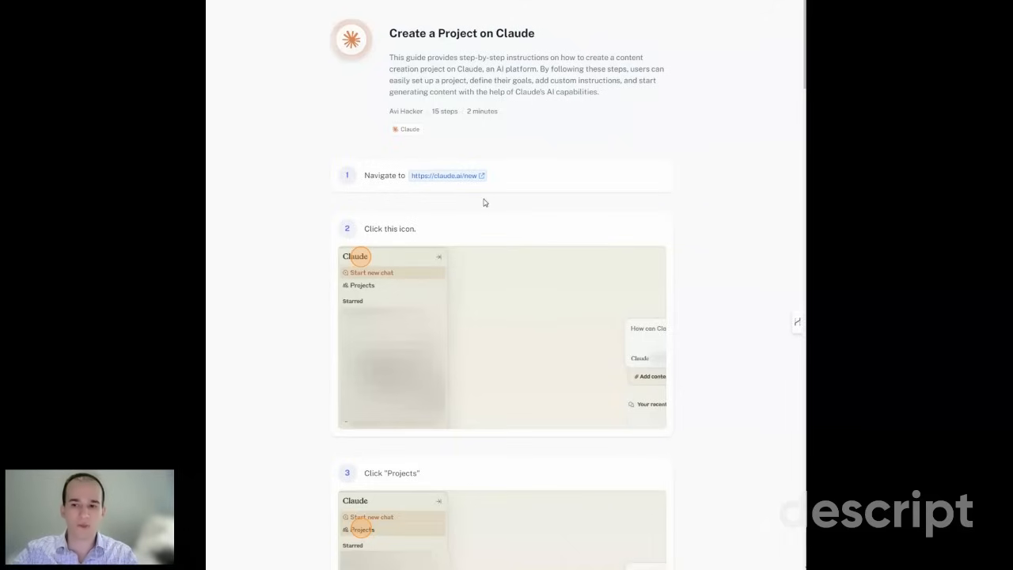
mouse_move(475, 196)
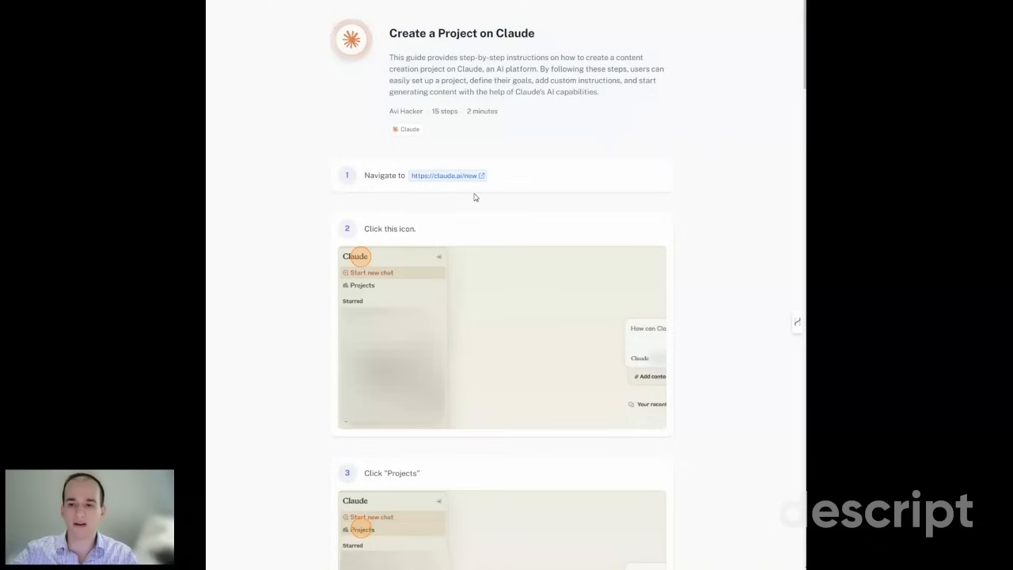
mouse_move(449, 193)
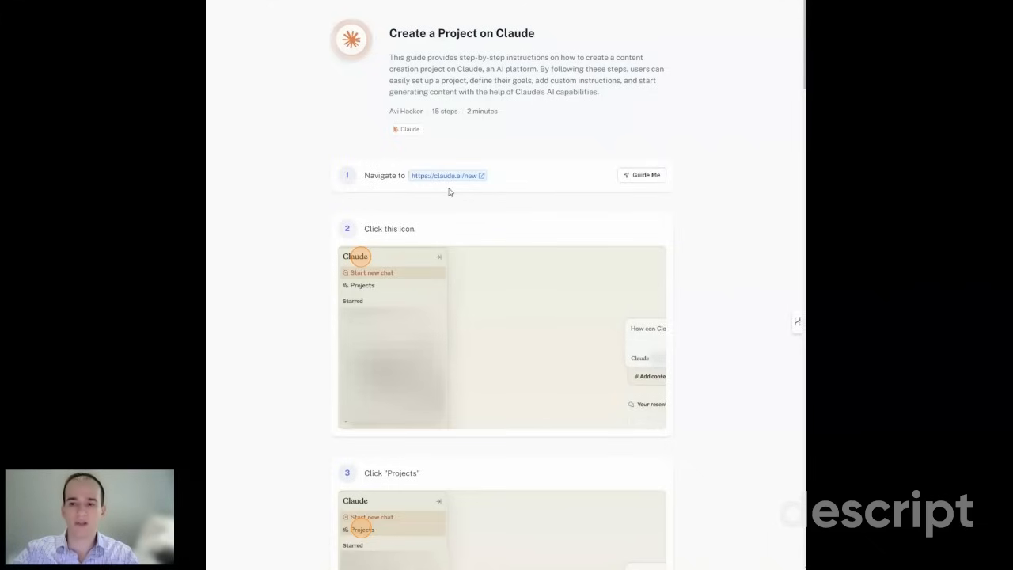
mouse_move(454, 189)
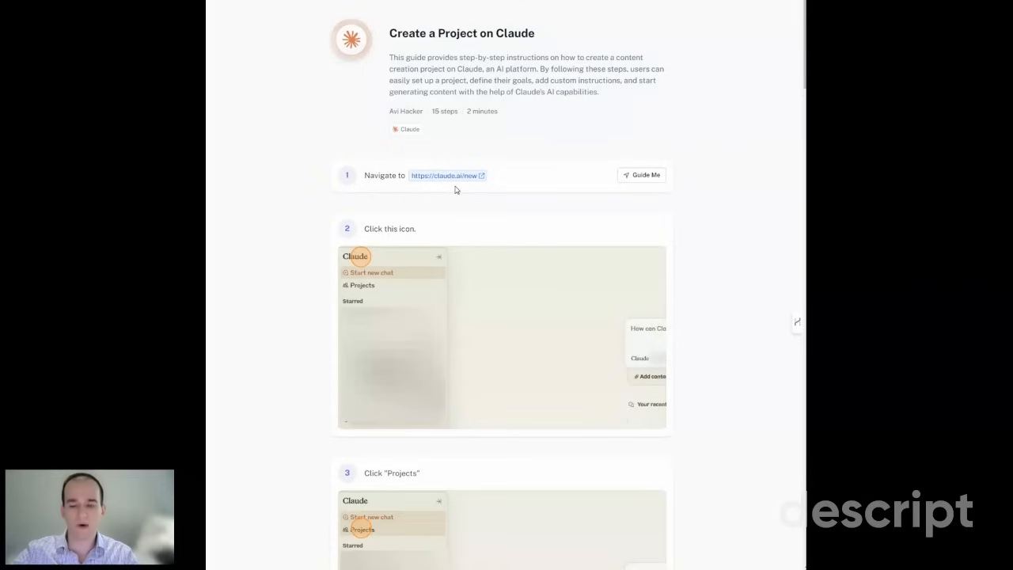
mouse_move(513, 190)
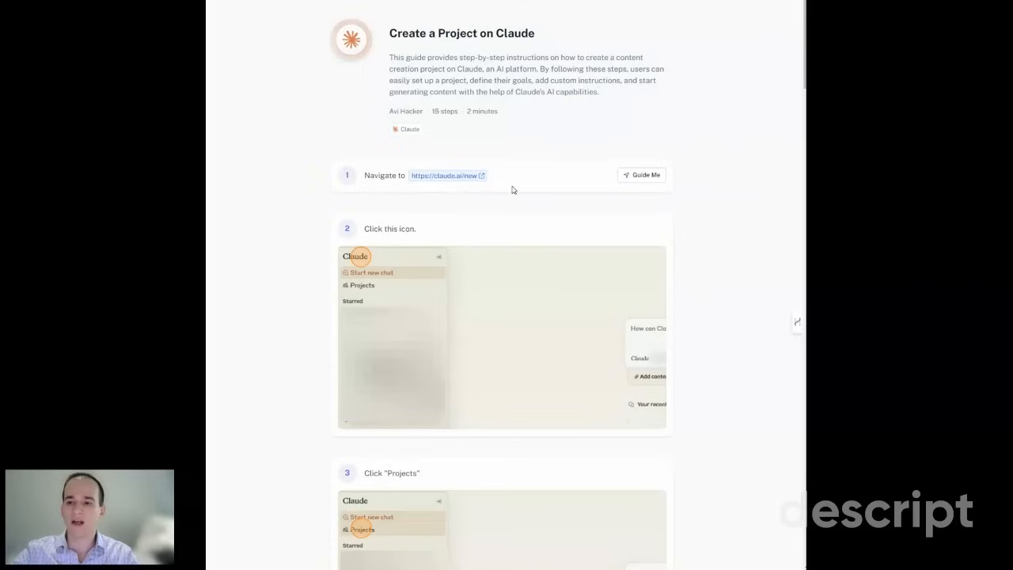
scroll(down, 3)
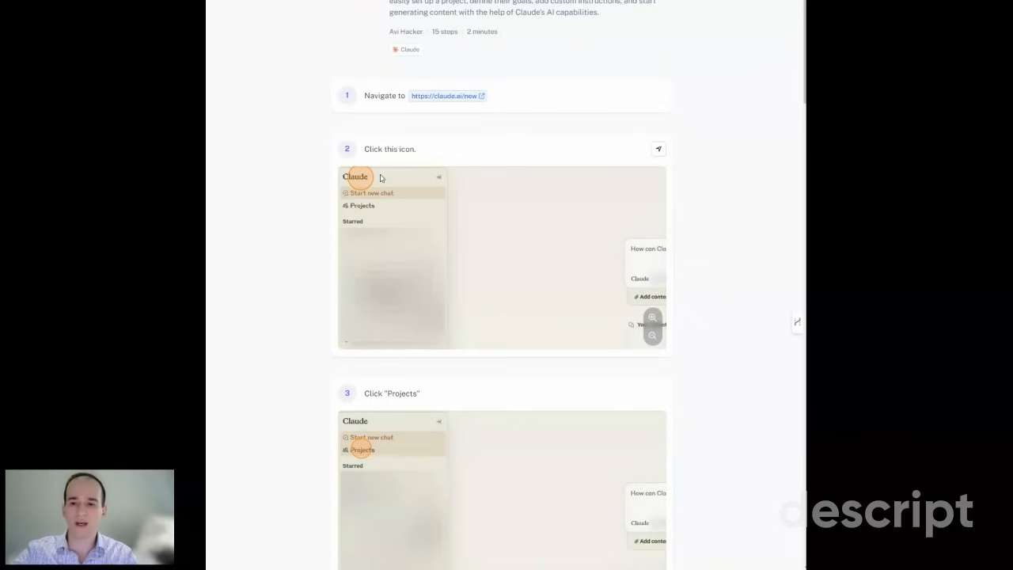
mouse_move(365, 177)
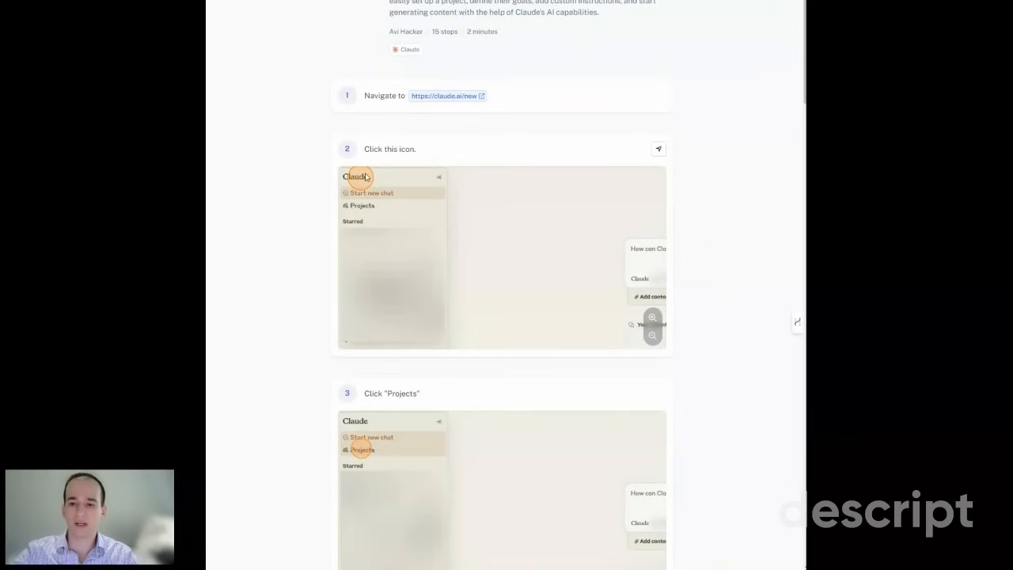
scroll(down, 3)
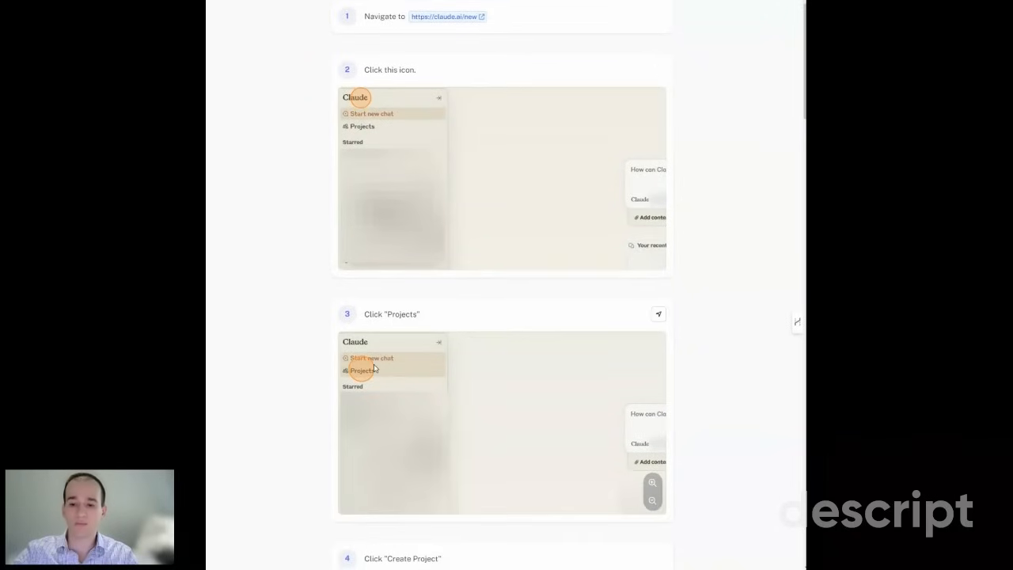
scroll(down, 3)
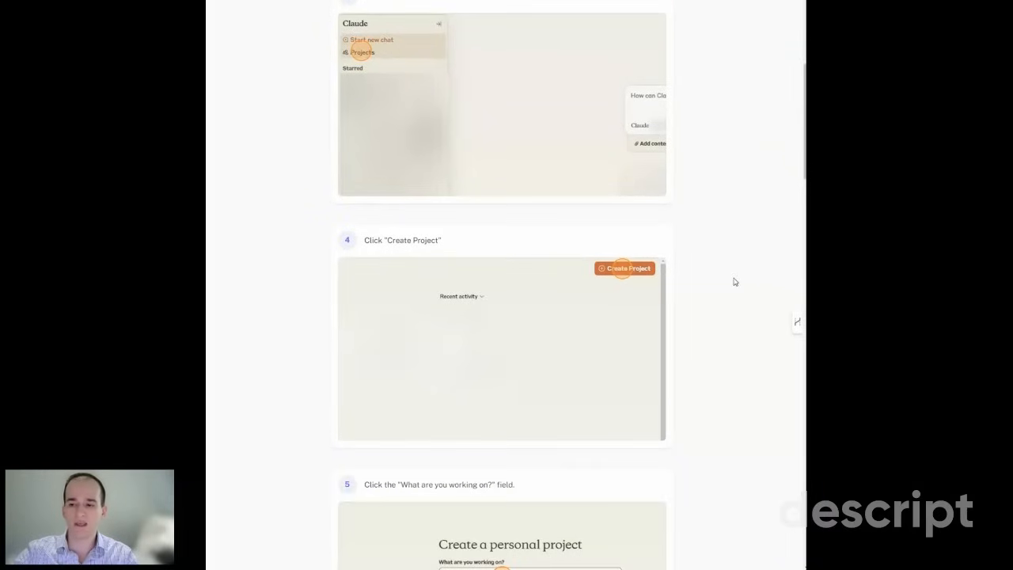
scroll(down, 3)
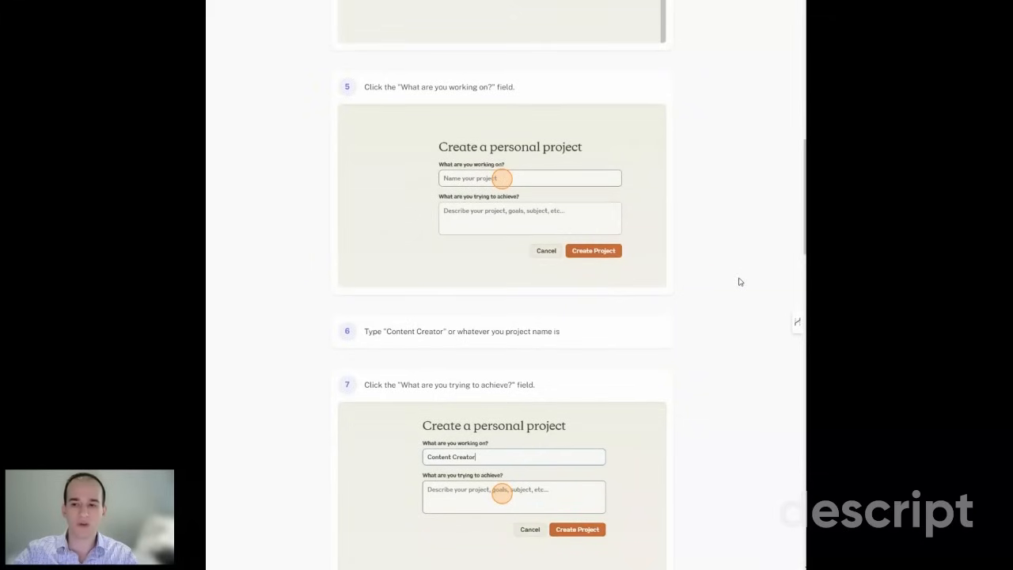
scroll(down, 3)
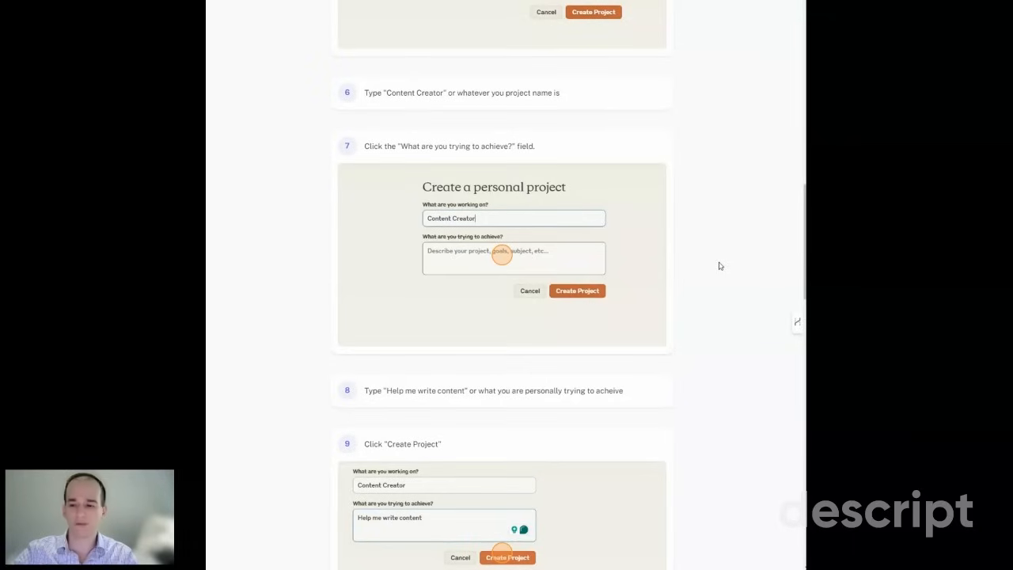
scroll(down, 3)
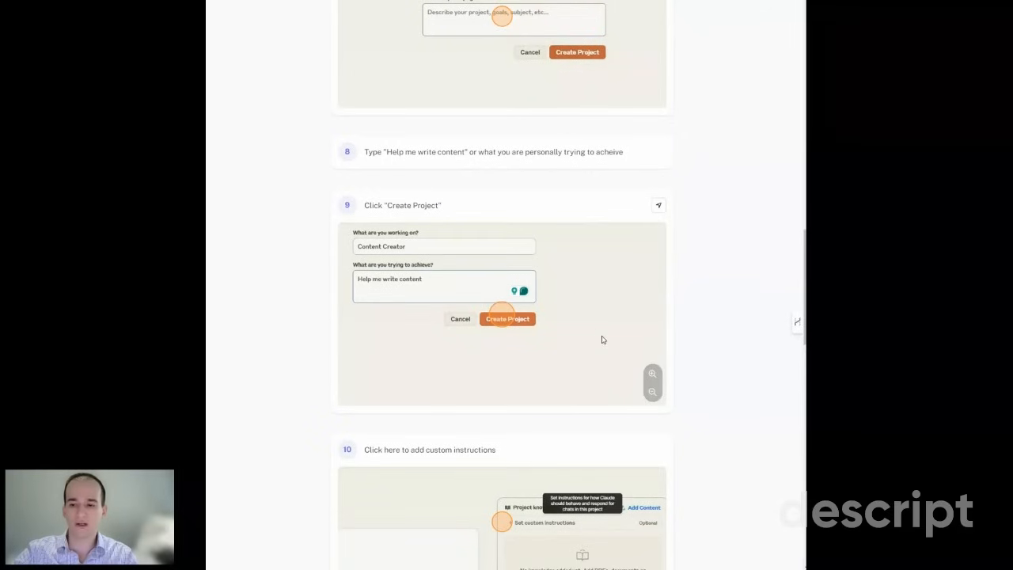
scroll(down, 3)
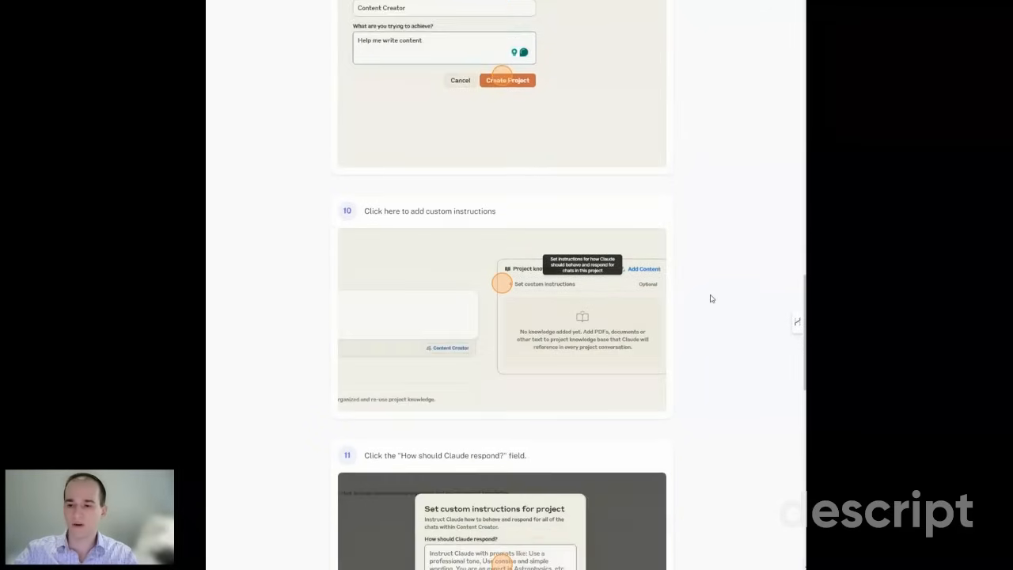
scroll(down, 3)
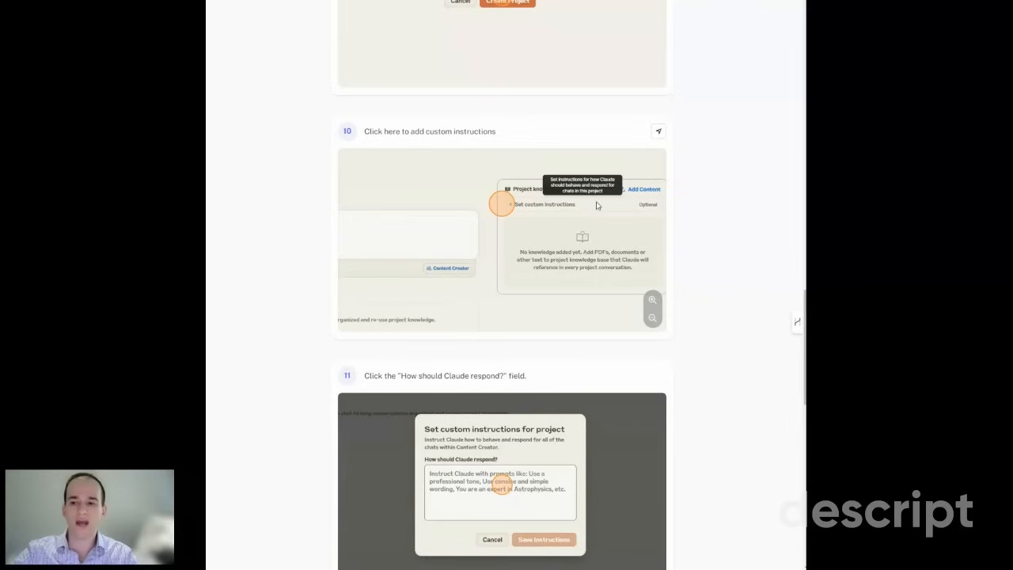
mouse_move(718, 223)
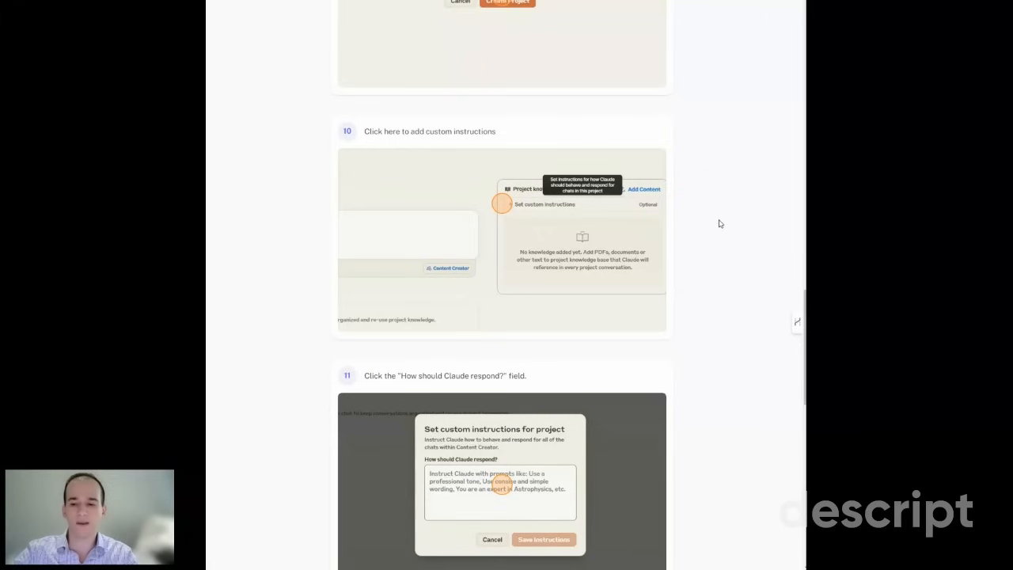
scroll(down, 3)
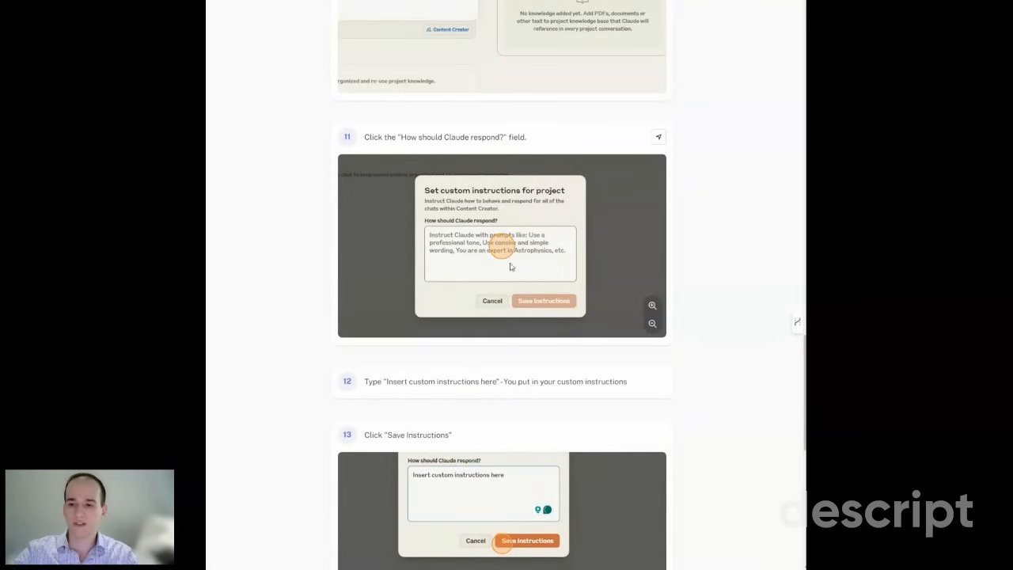
mouse_move(693, 252)
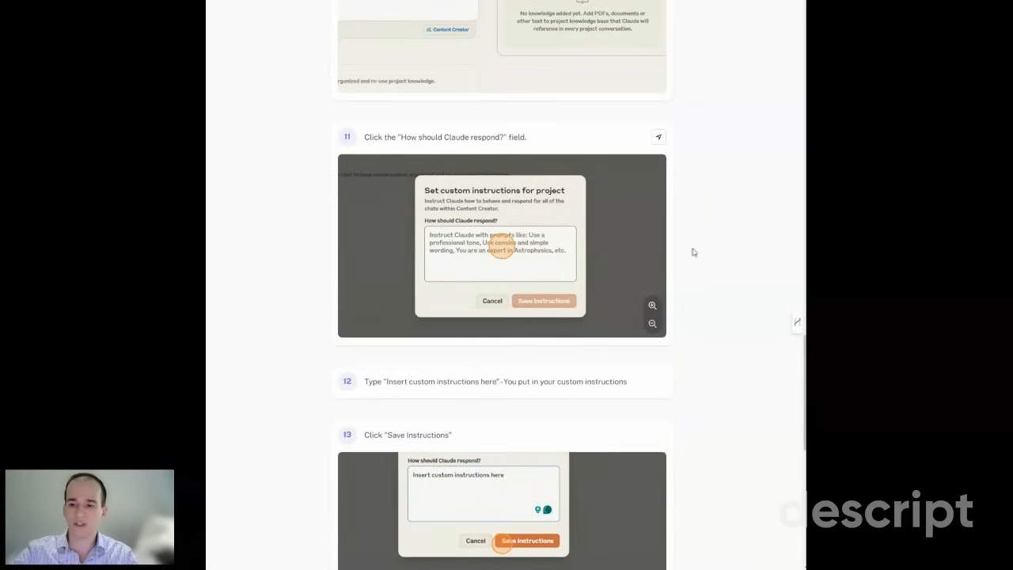
scroll(down, 3)
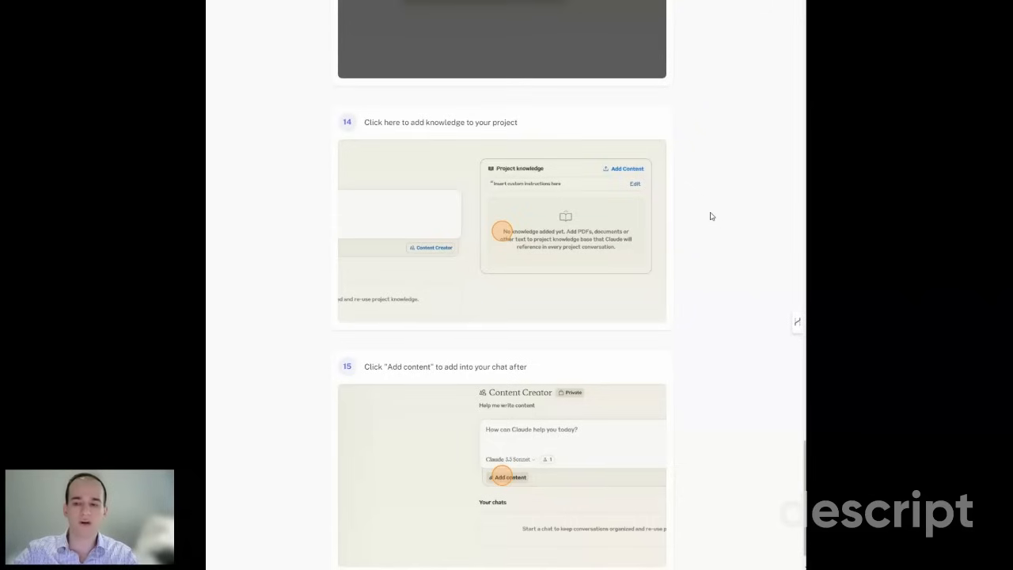
mouse_move(726, 241)
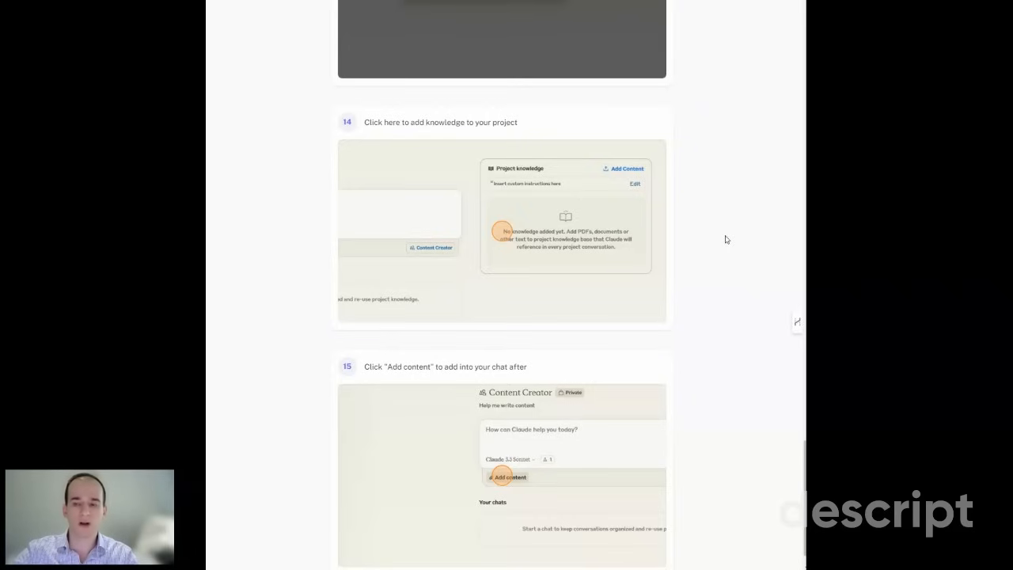
scroll(down, 3)
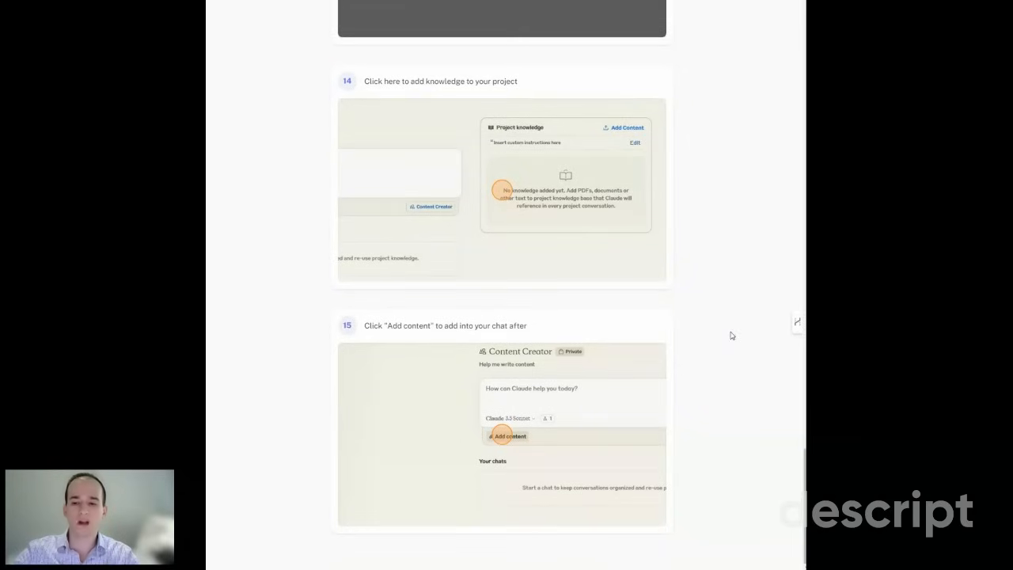
mouse_move(738, 336)
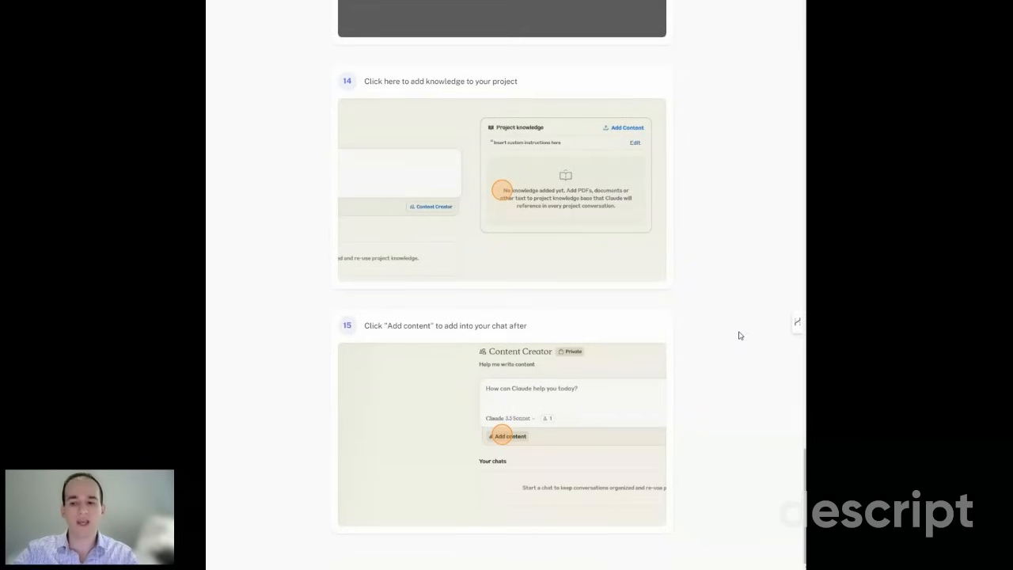
mouse_move(696, 365)
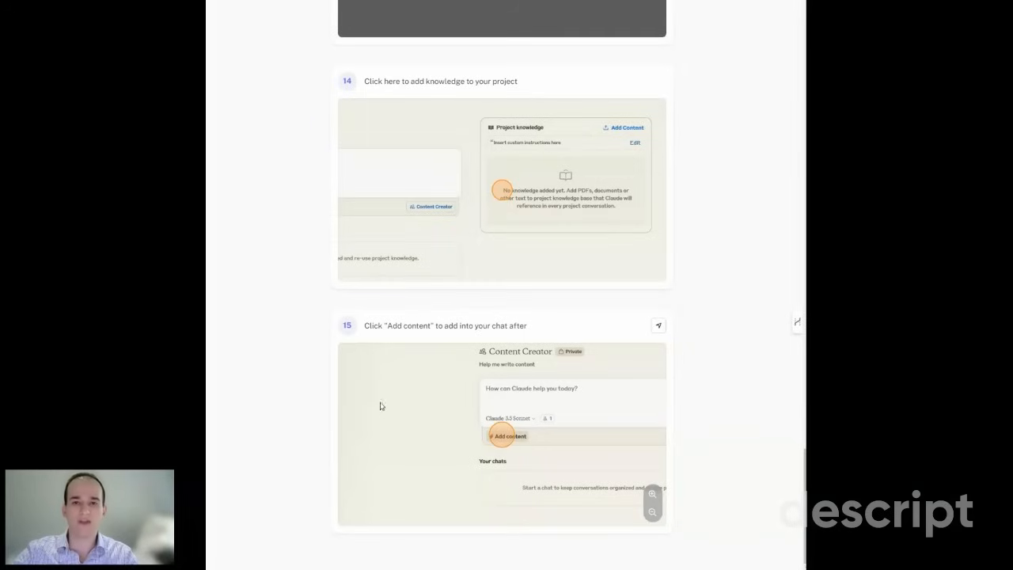
mouse_move(373, 389)
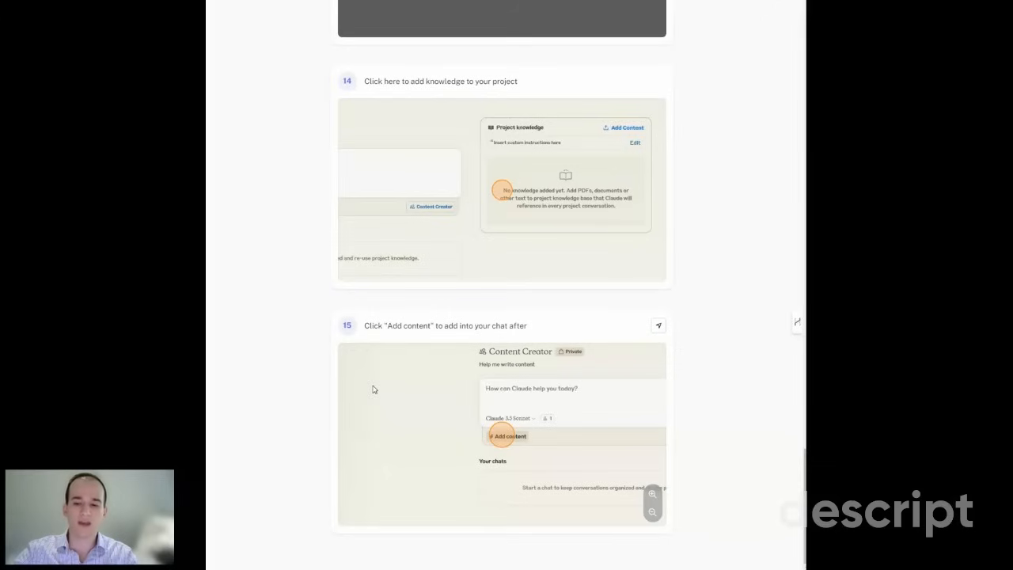
mouse_move(373, 380)
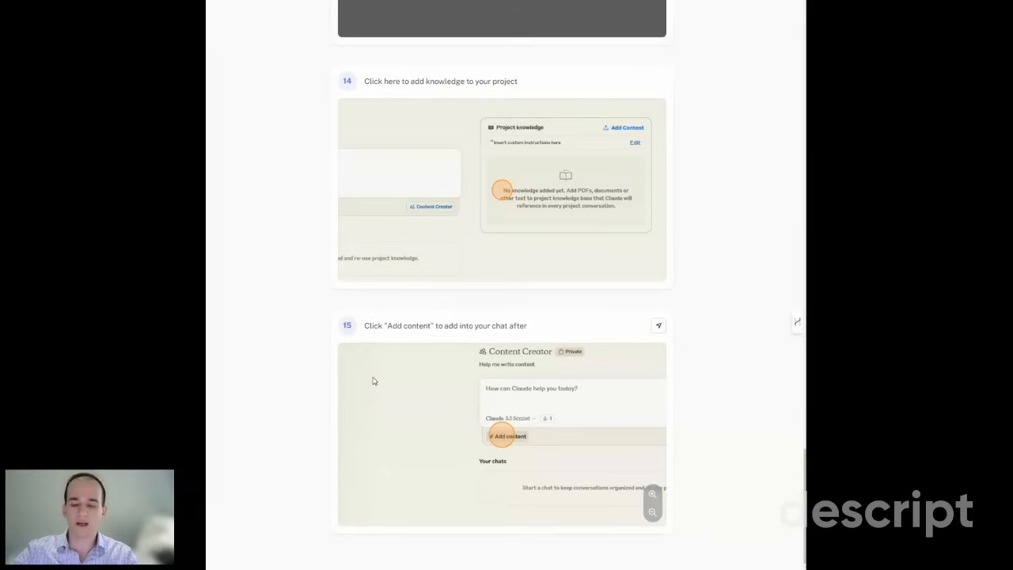
mouse_move(392, 399)
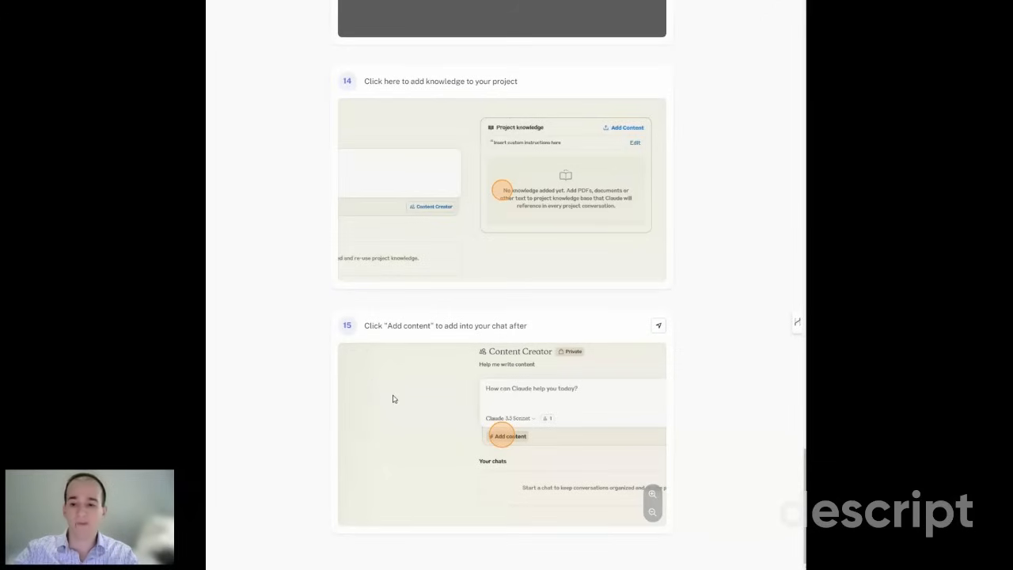